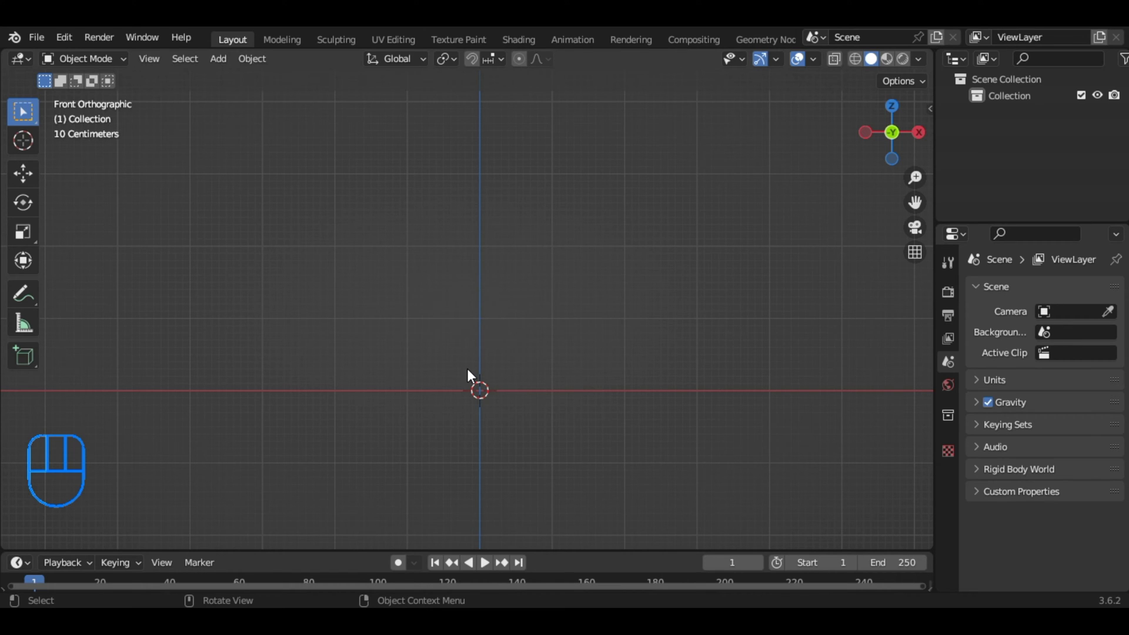
Add a plane, rotate it 90° on X to face front, enlarge it, and enter Edit Mode
key("shift+a")
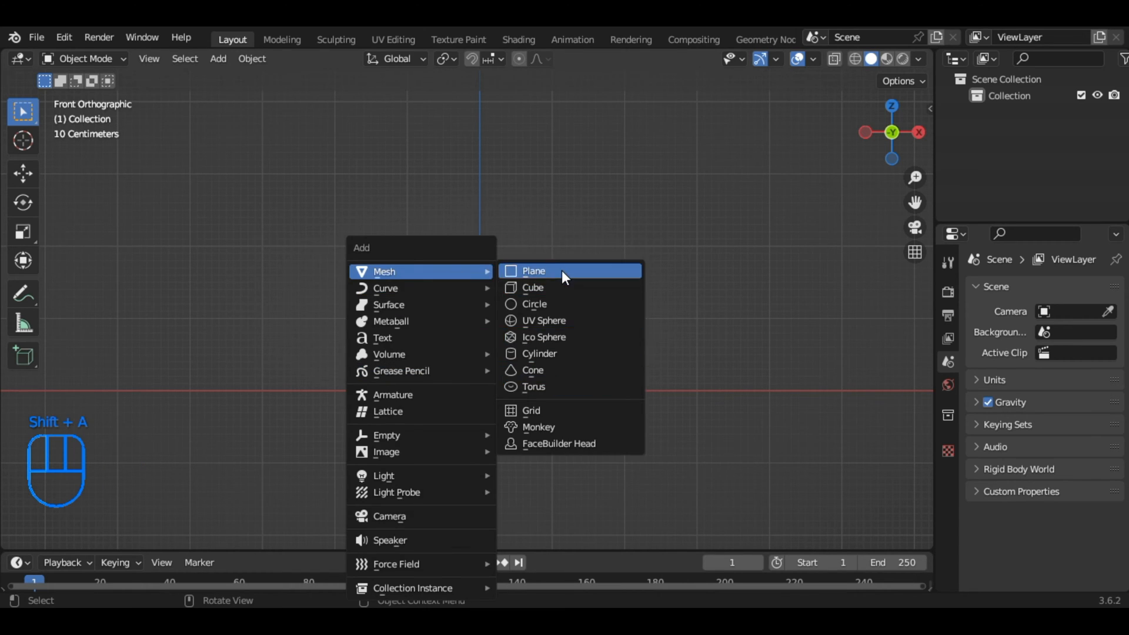
left_click(533, 270)
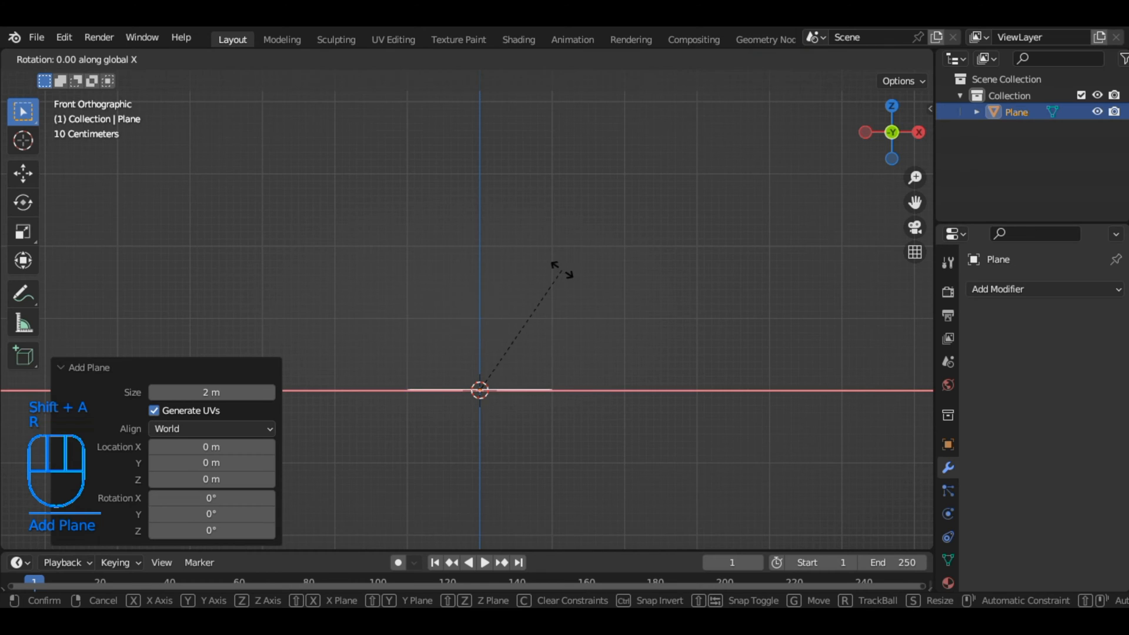
left_click(561, 277)
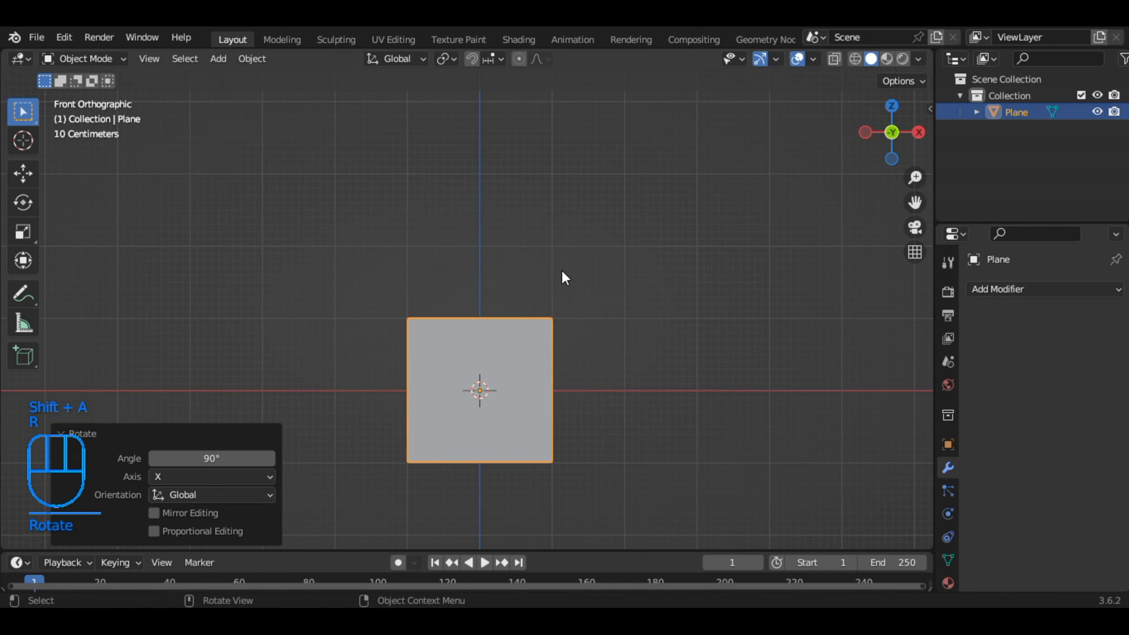
key("s")
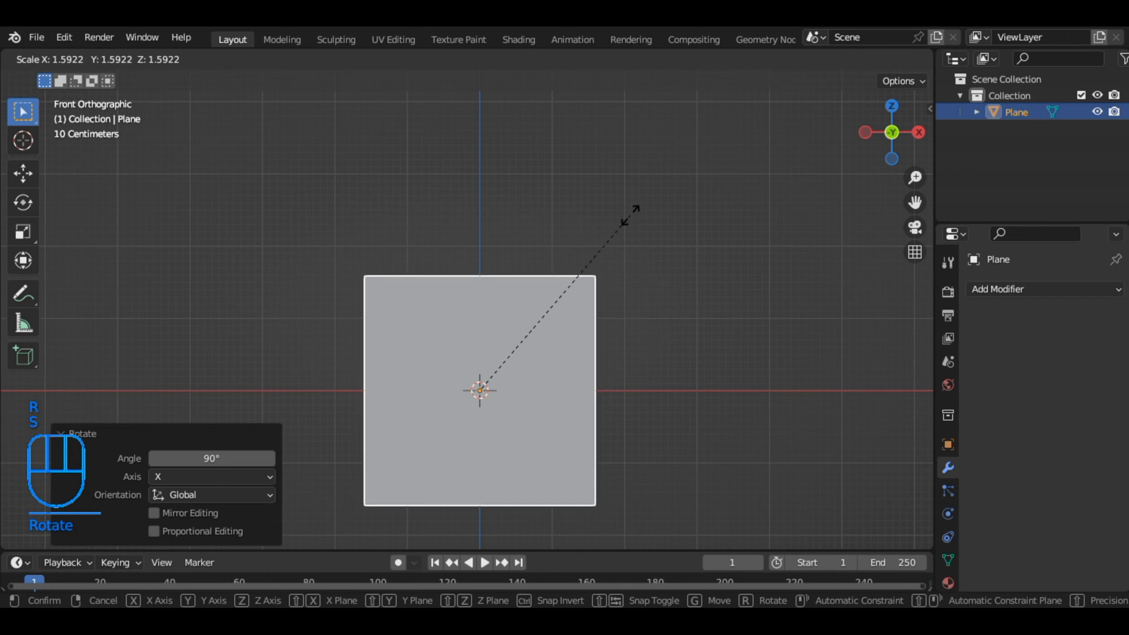
key("Tab")
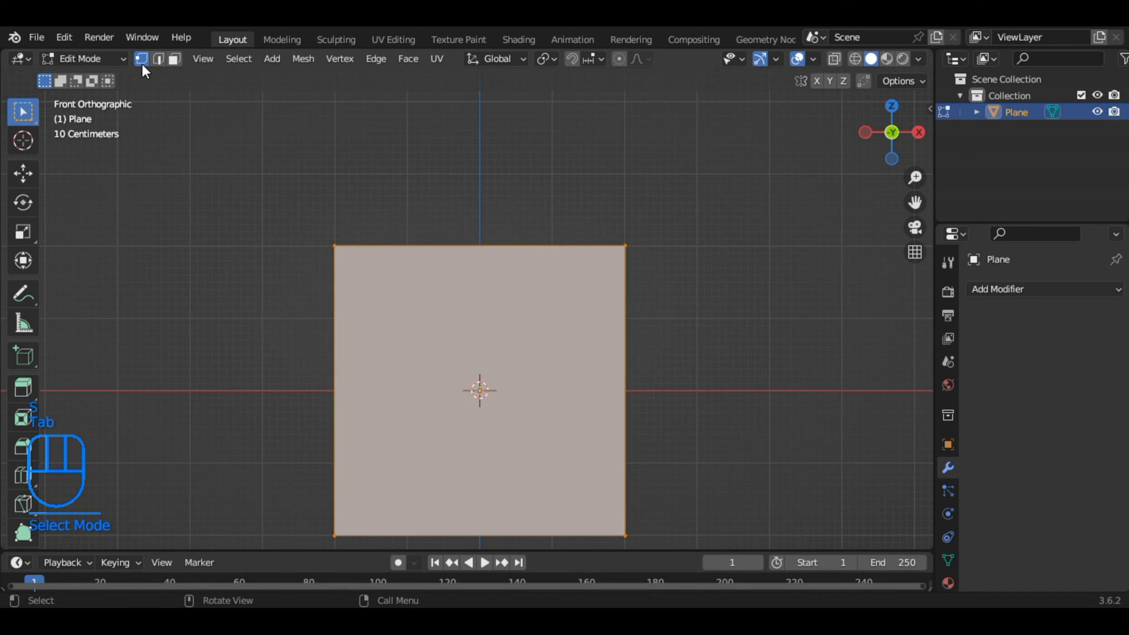
Loop-cut the plane with 21 cuts, then poke every face into diagonal triangles
key("ctrl+r")
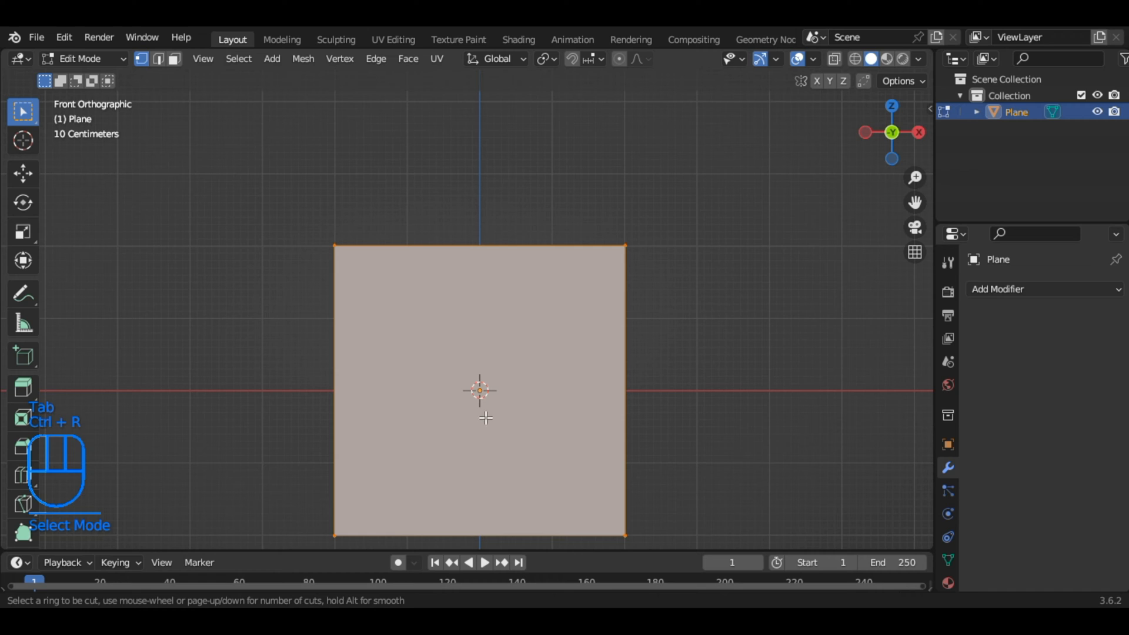
left_click(480, 390)
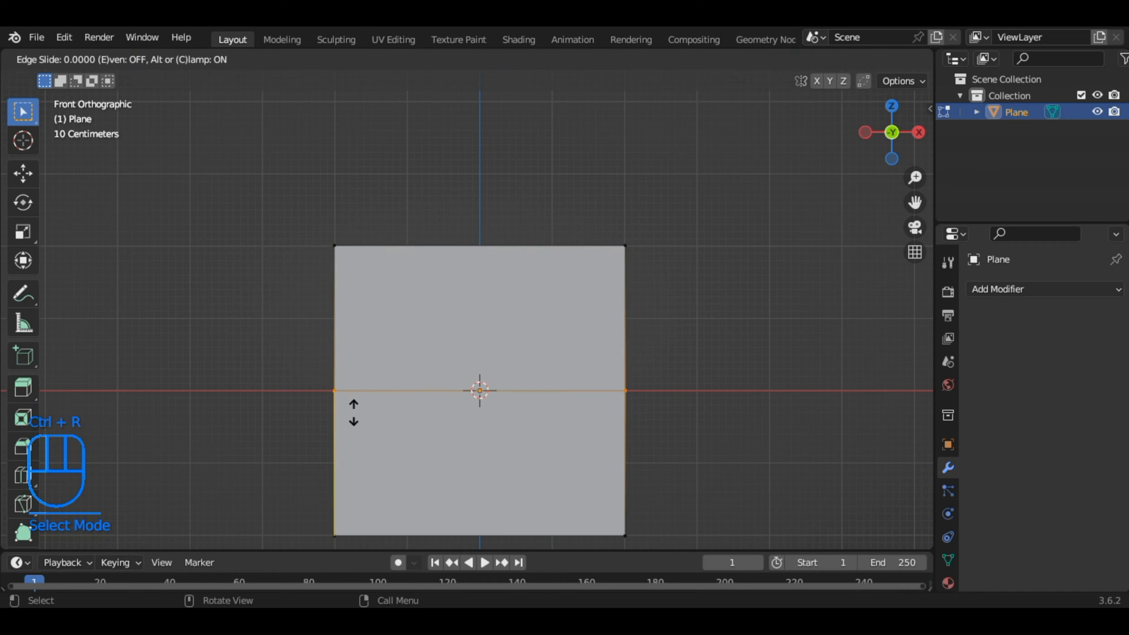
left_click(480, 390)
type("21")
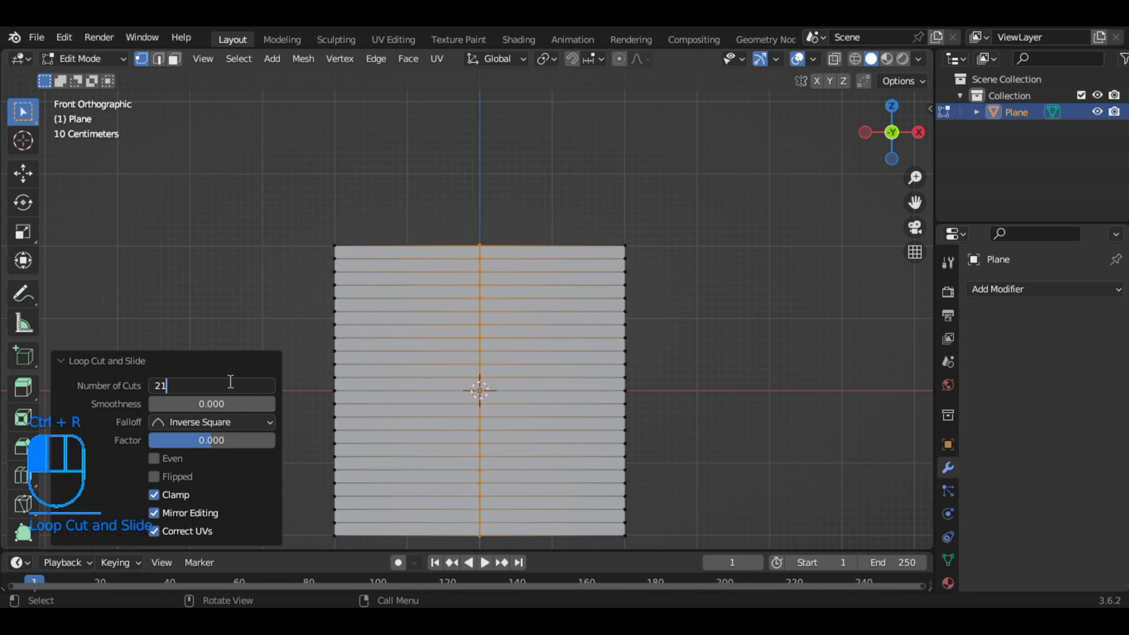
key("Return")
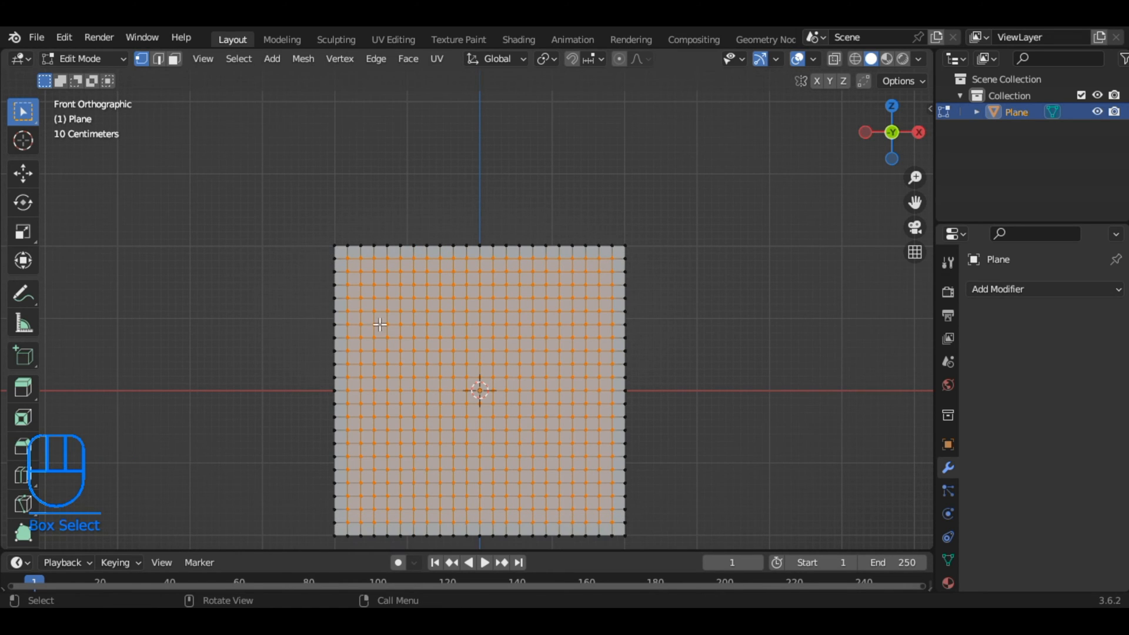
left_click(407, 58)
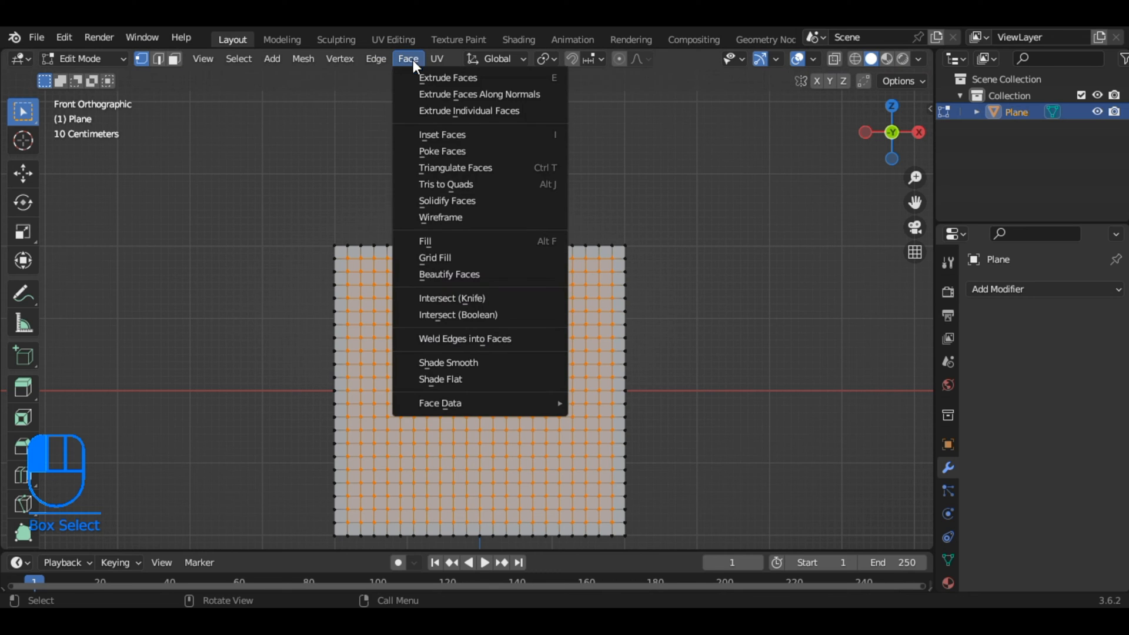
left_click(442, 150)
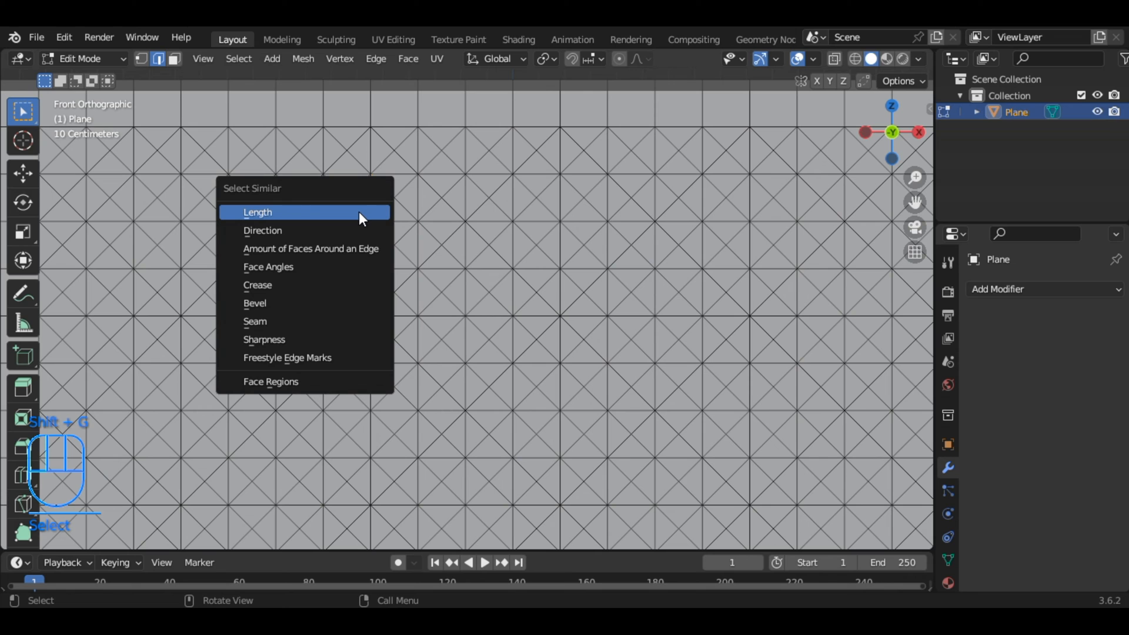
Select the same-length grid edges, adjust the selection along the border, and dissolve them
left_click(257, 211)
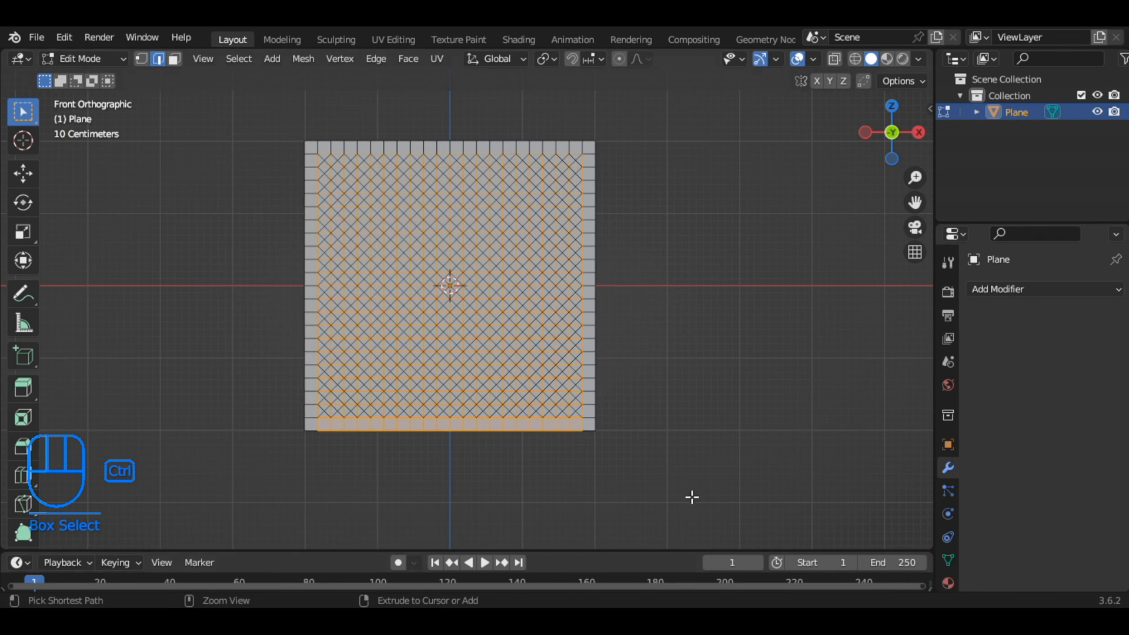
left_click(328, 417)
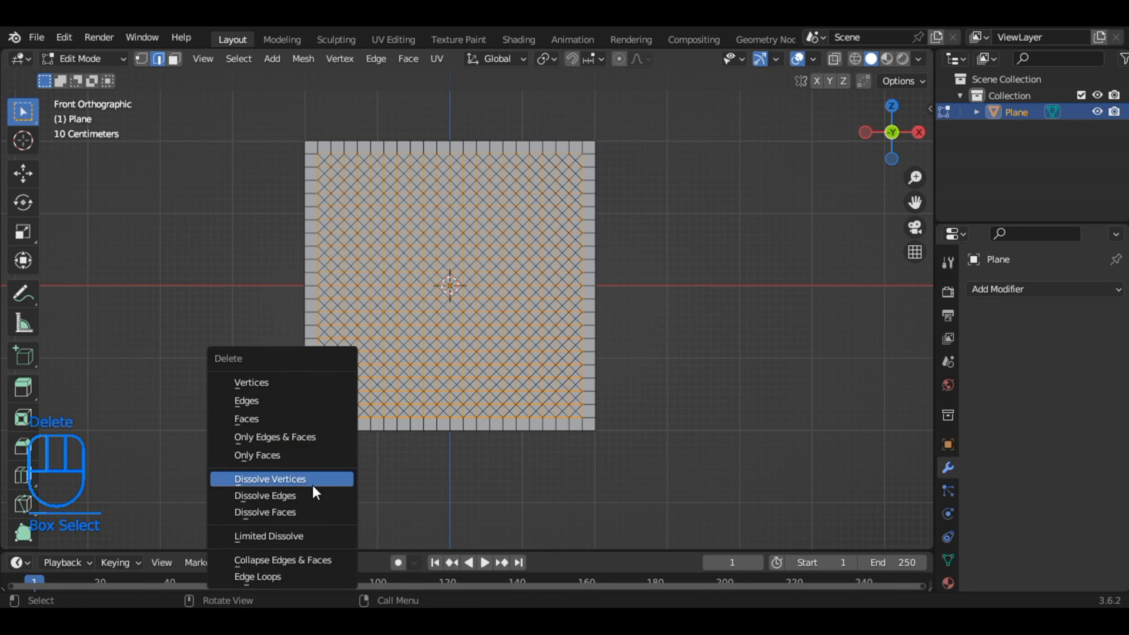
left_click(265, 496)
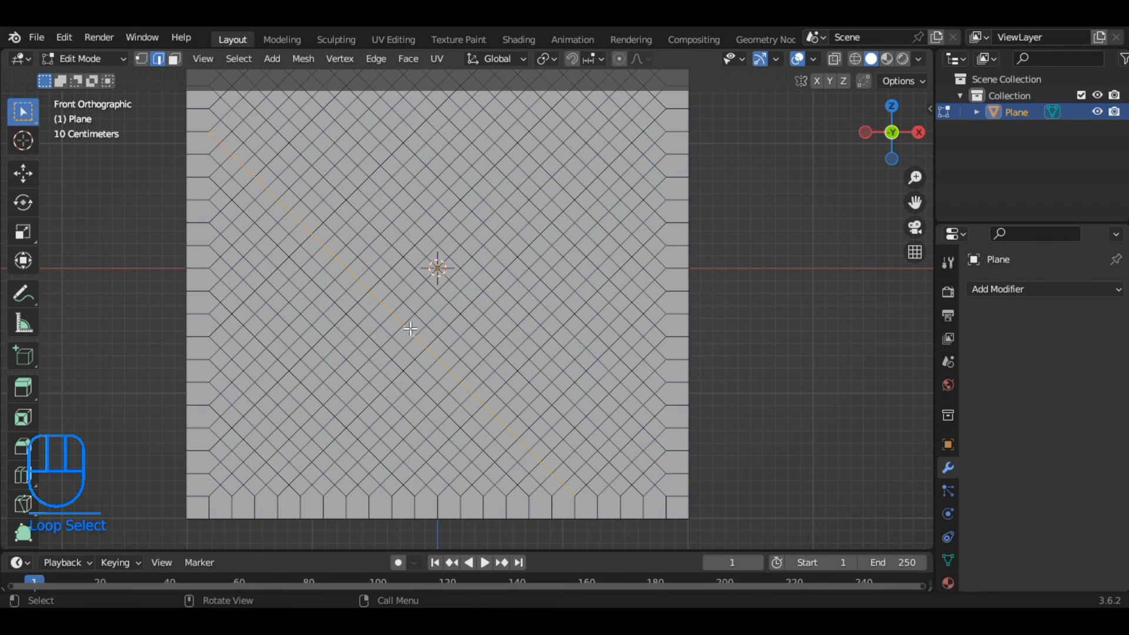
Select the interior diamond faces with Select Similar and begin an individual inset
key("shift")
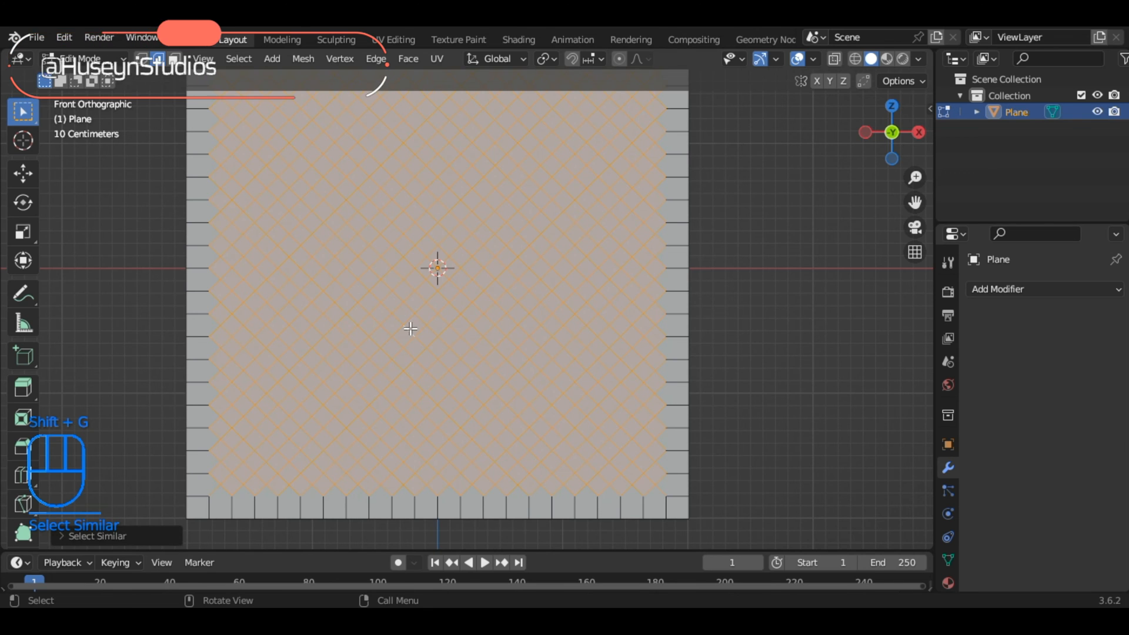
key("i")
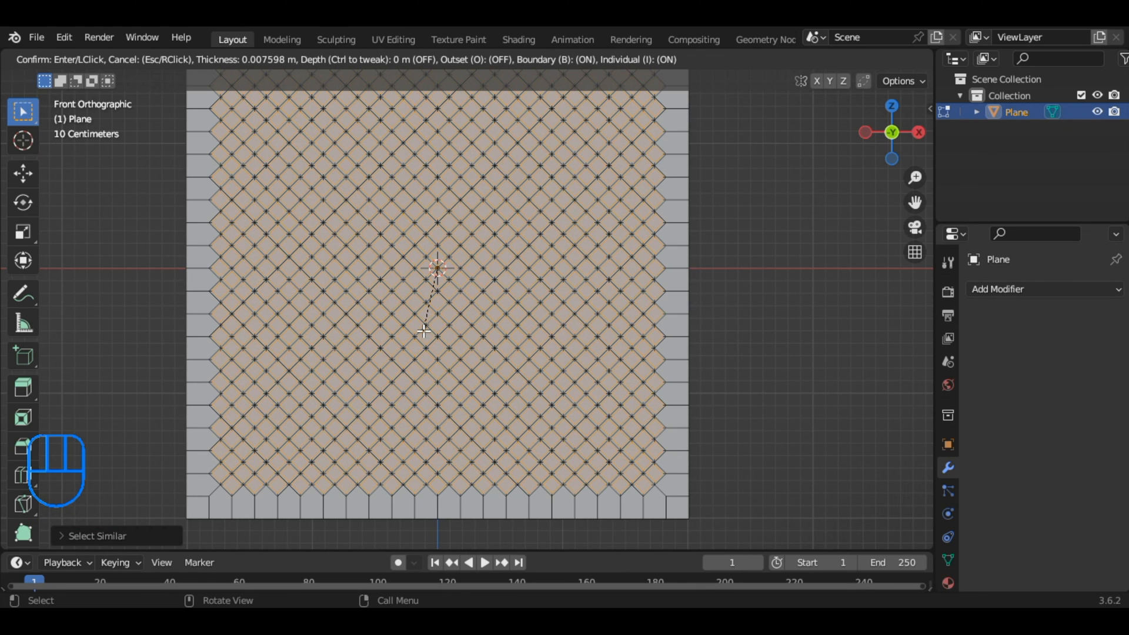
Confirm the diamond insets, return to Object Mode, and add a Subdivision Surface modifier
left_click(424, 331)
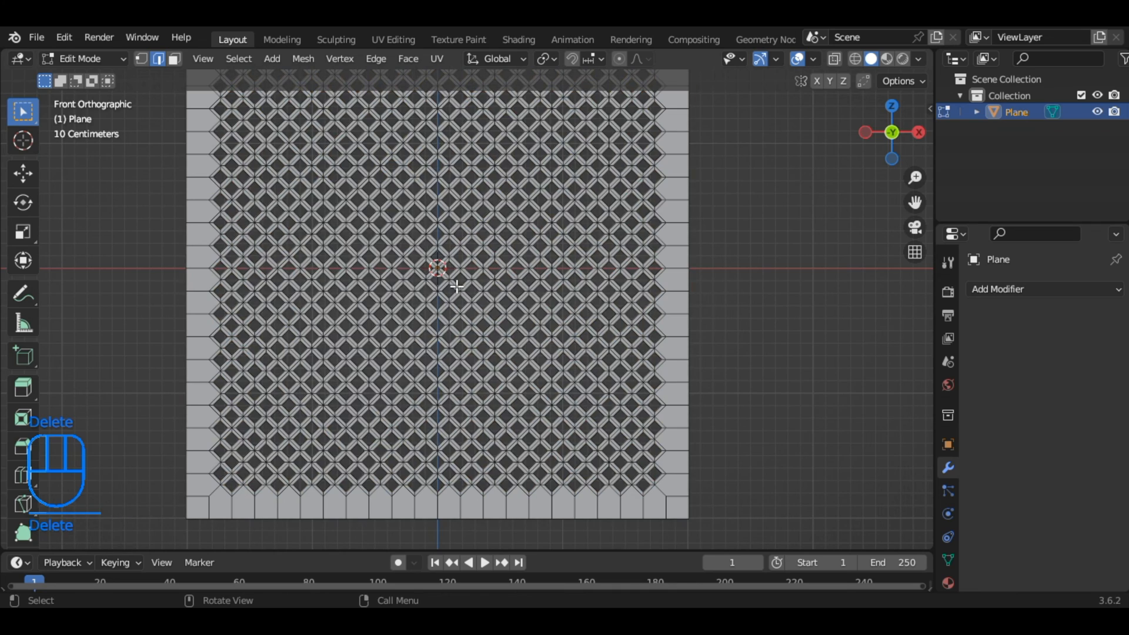
key("Tab")
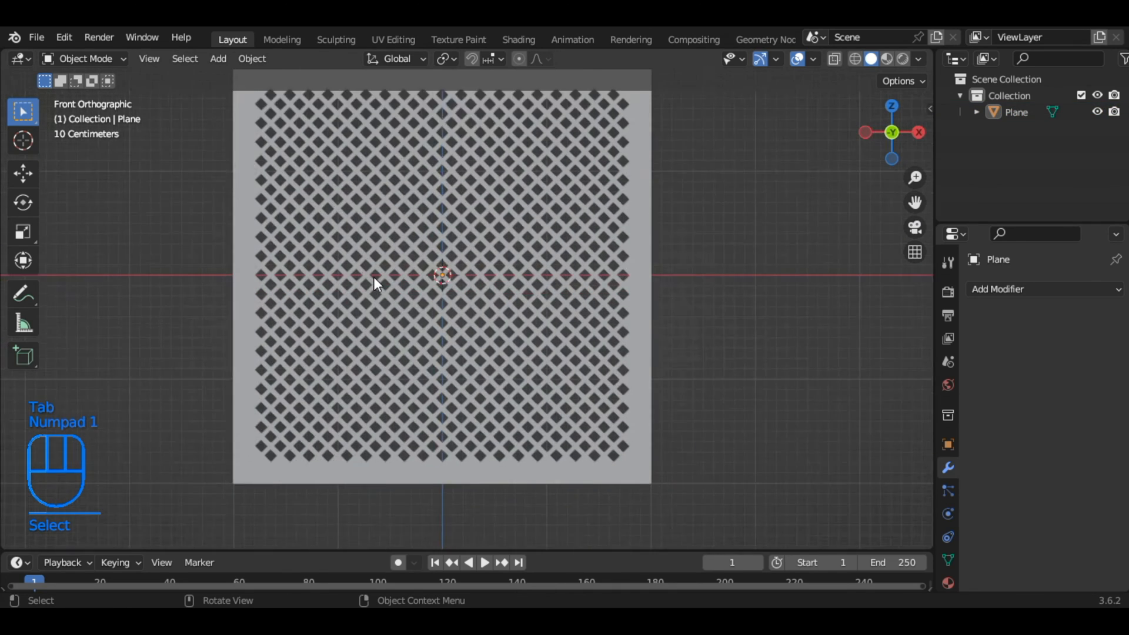
scroll("up", 3)
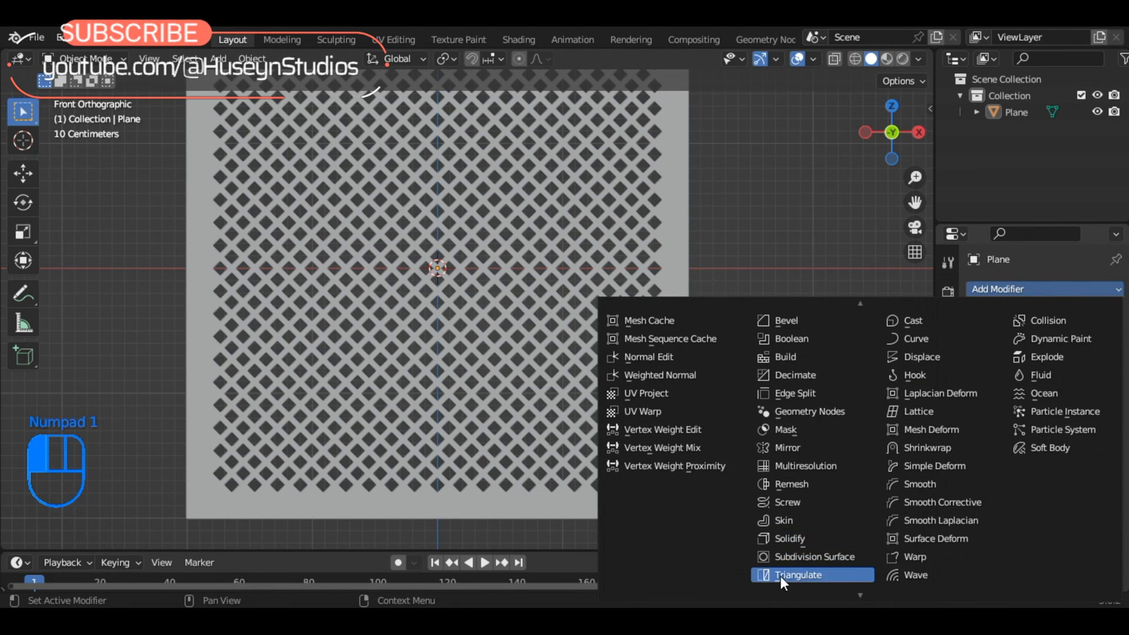
left_click(812, 557)
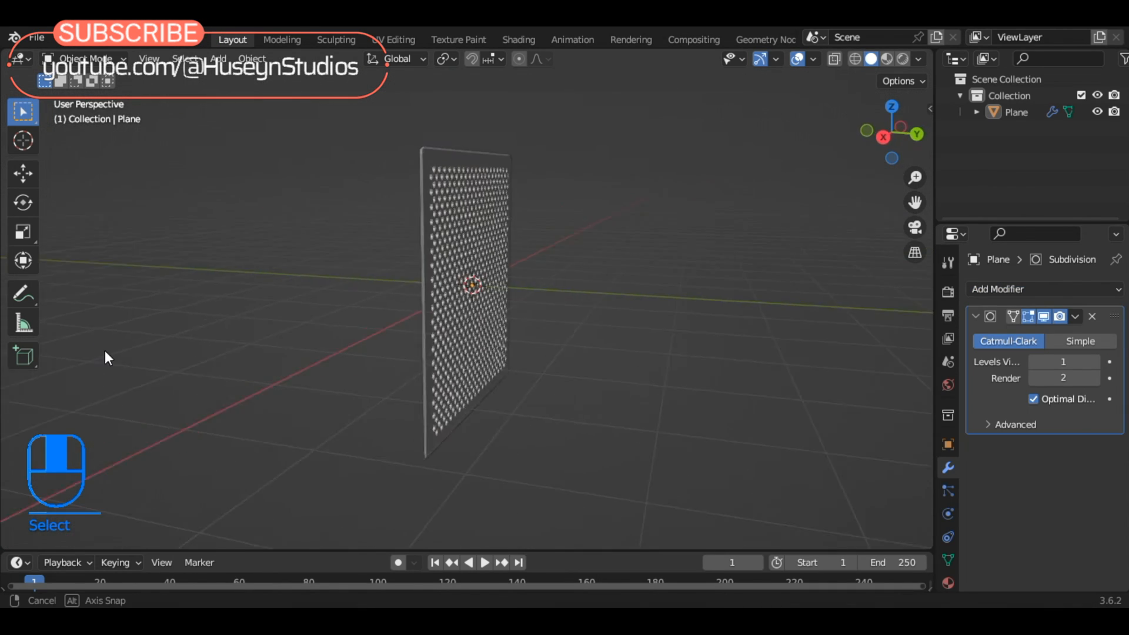